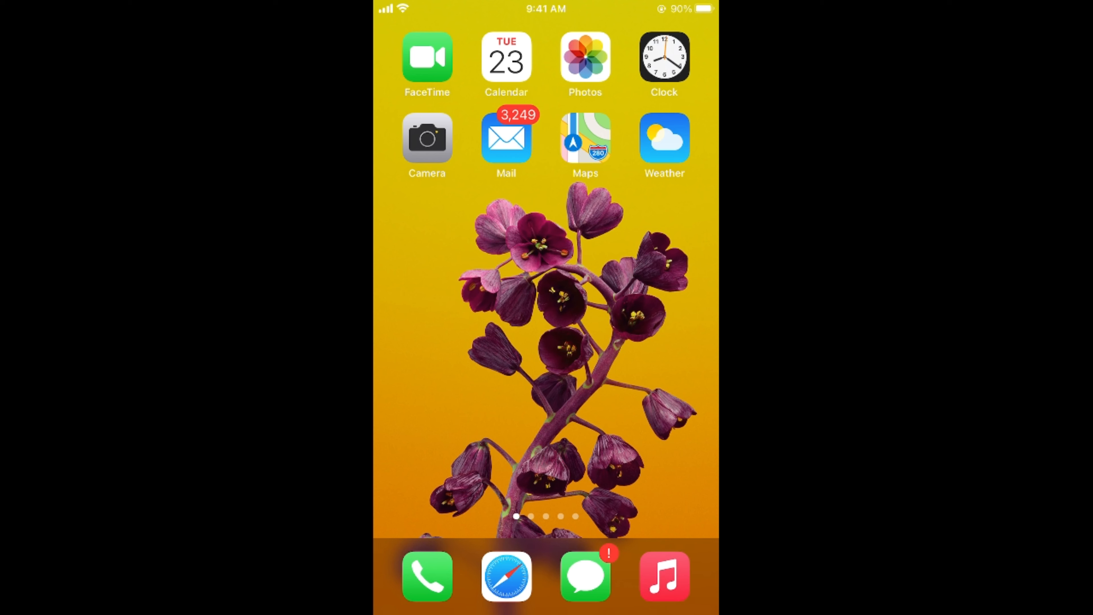
Search Spotlight for 'ins' so Instagram appears as the top result
{"action": "type", "text": "ins"}
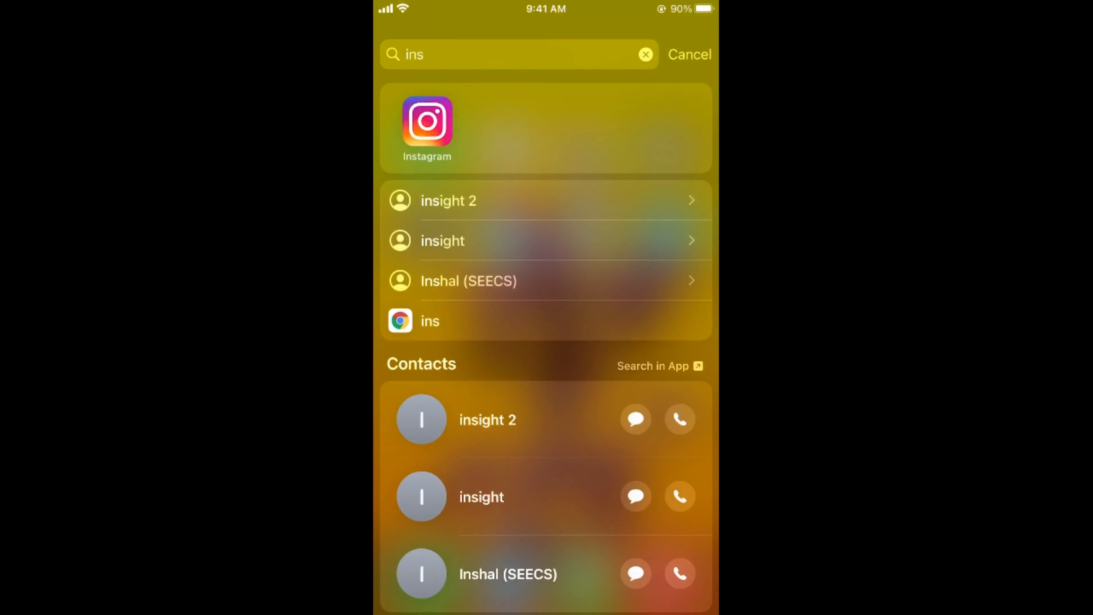
Launch Instagram and reach its Settings page via the profile's options menu
{"action": "left_click", "coordinate": [427, 122]}
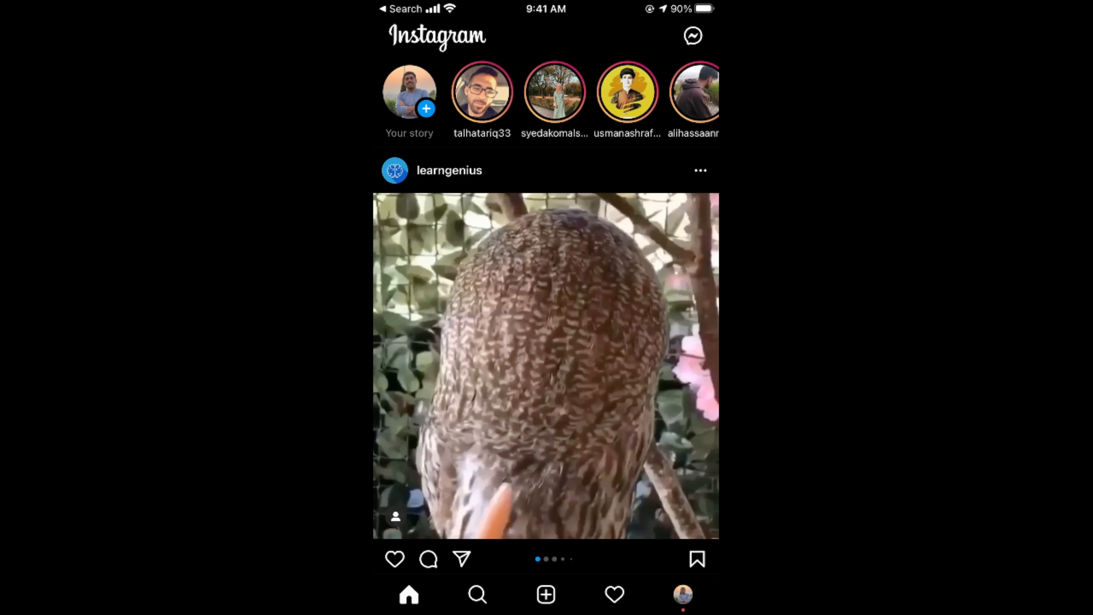
{"action": "left_click", "coordinate": [683, 597]}
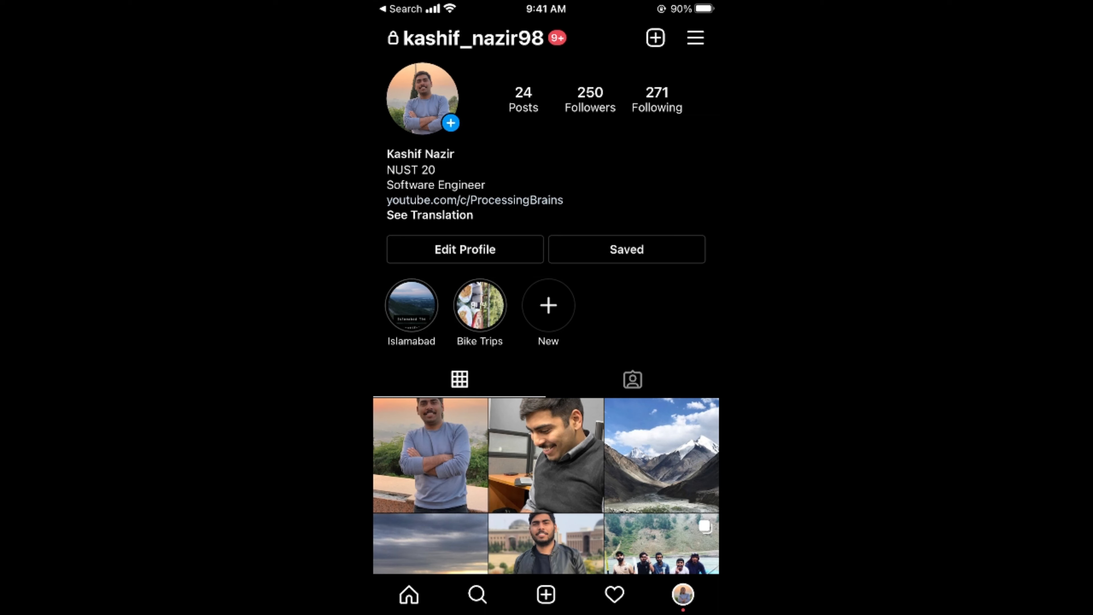
{"action": "left_click", "coordinate": [697, 39]}
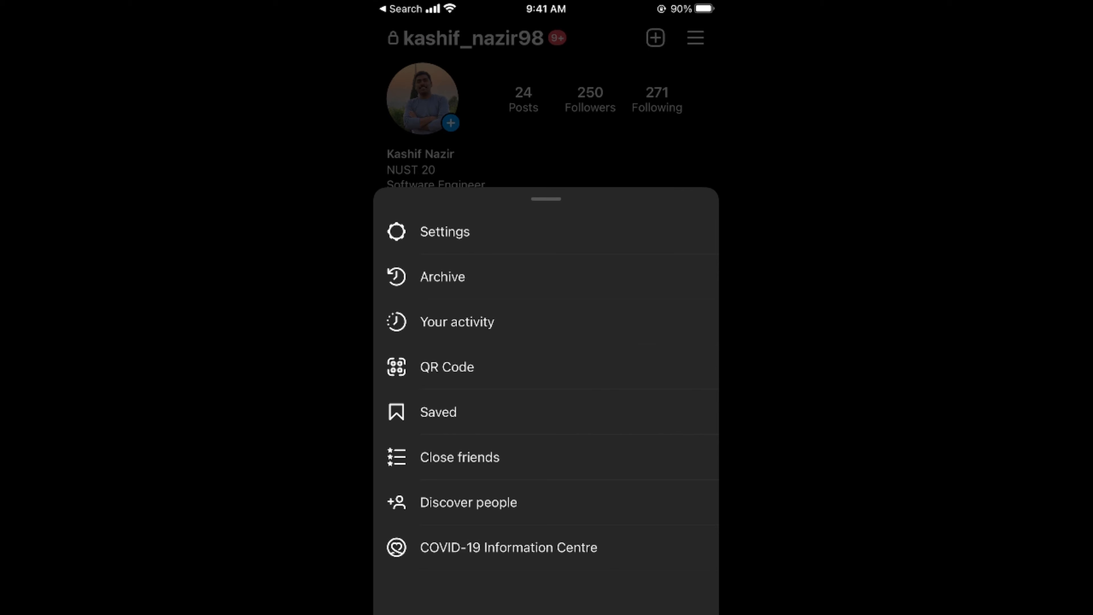
{"action": "left_click", "coordinate": [444, 231]}
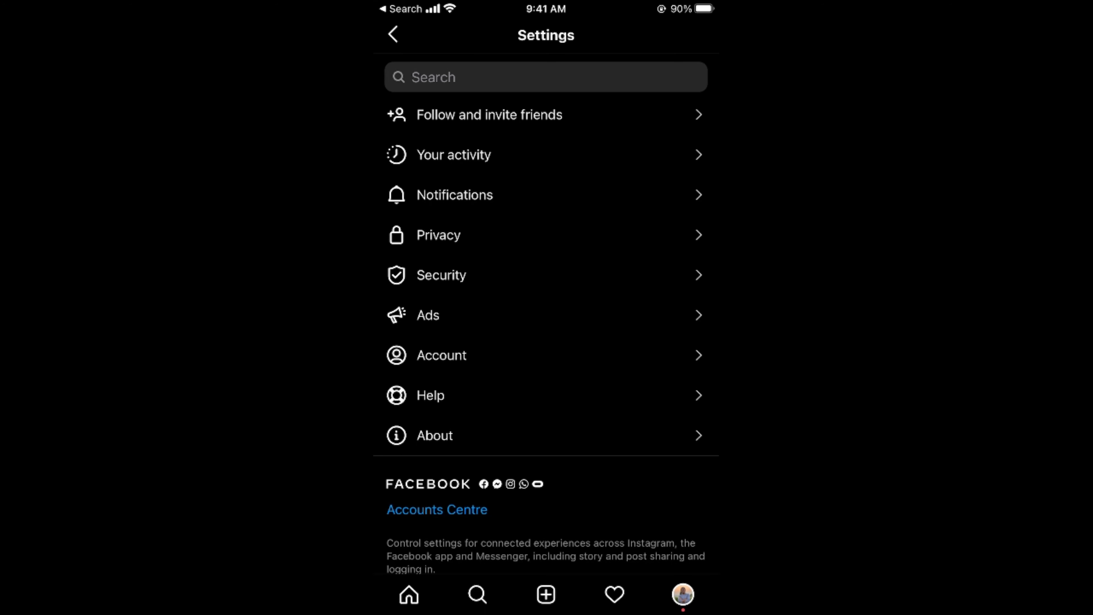
Go through Account to Language, landing on the iPhone's language page for Instagram
{"action": "left_click", "coordinate": [441, 355]}
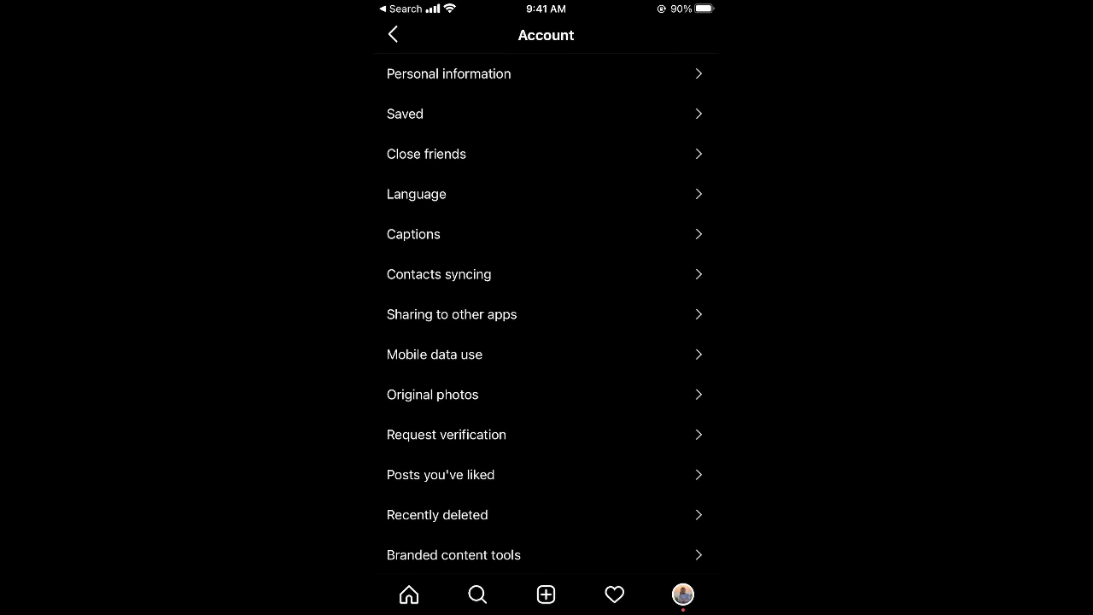
{"action": "left_click", "coordinate": [416, 194]}
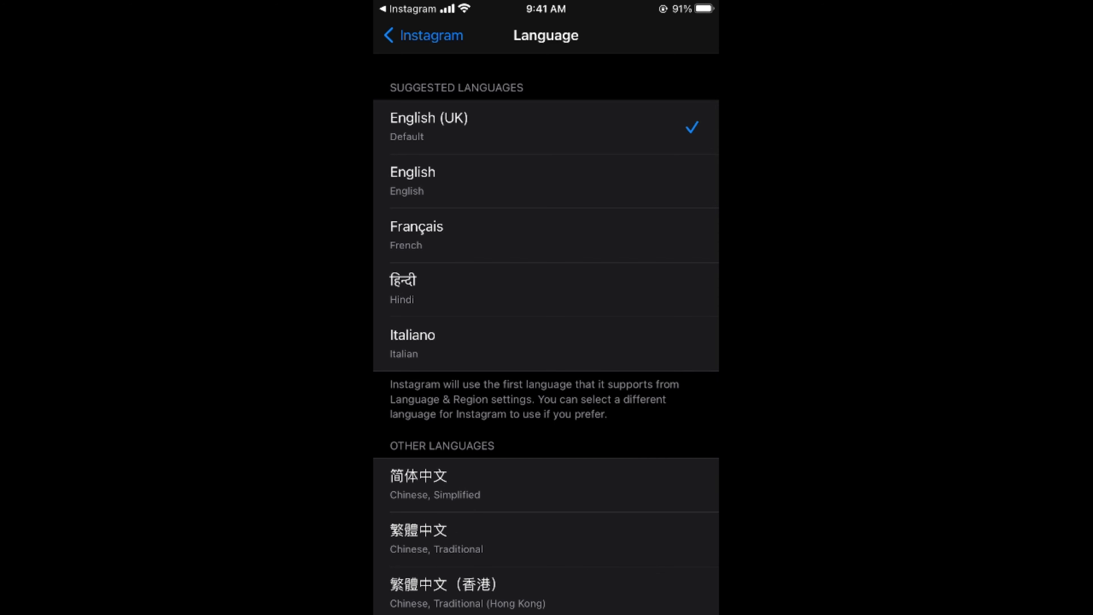
{"action": "left_click", "coordinate": [546, 238]}
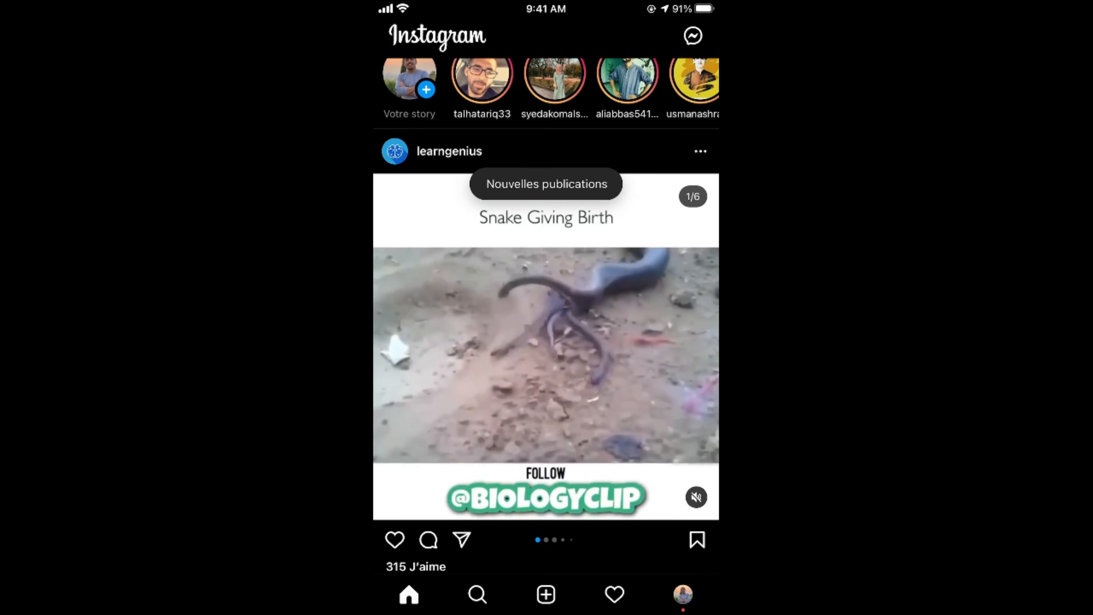
Scroll through the French-language feed and navigate its bottom tabs
{"action": "scroll", "scroll_direction": "down", "scroll_amount": 3}
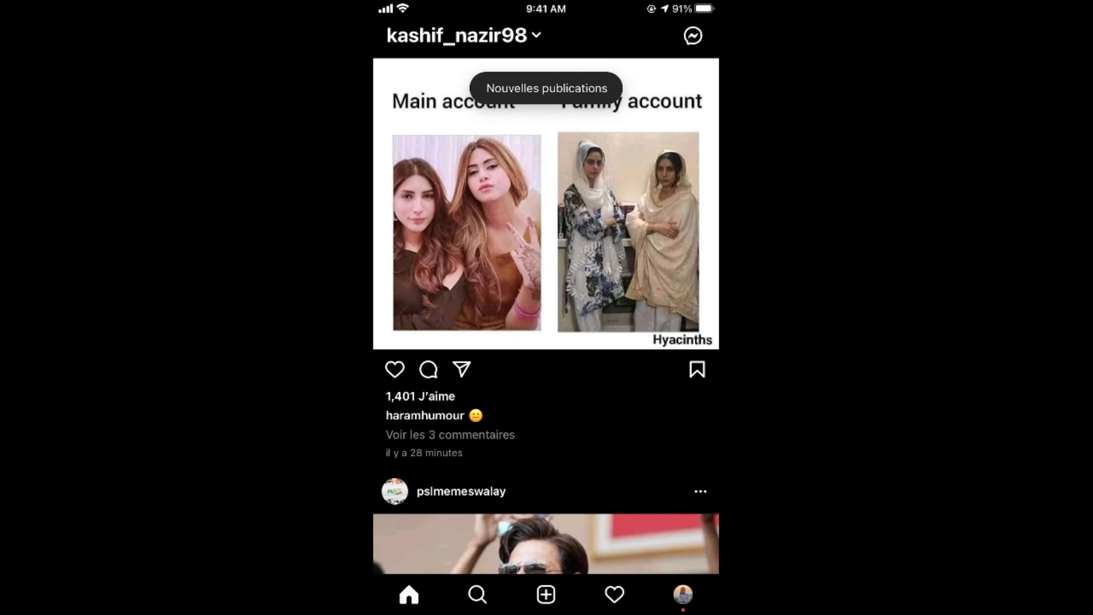
{"action": "scroll", "scroll_direction": "down", "scroll_amount": 3}
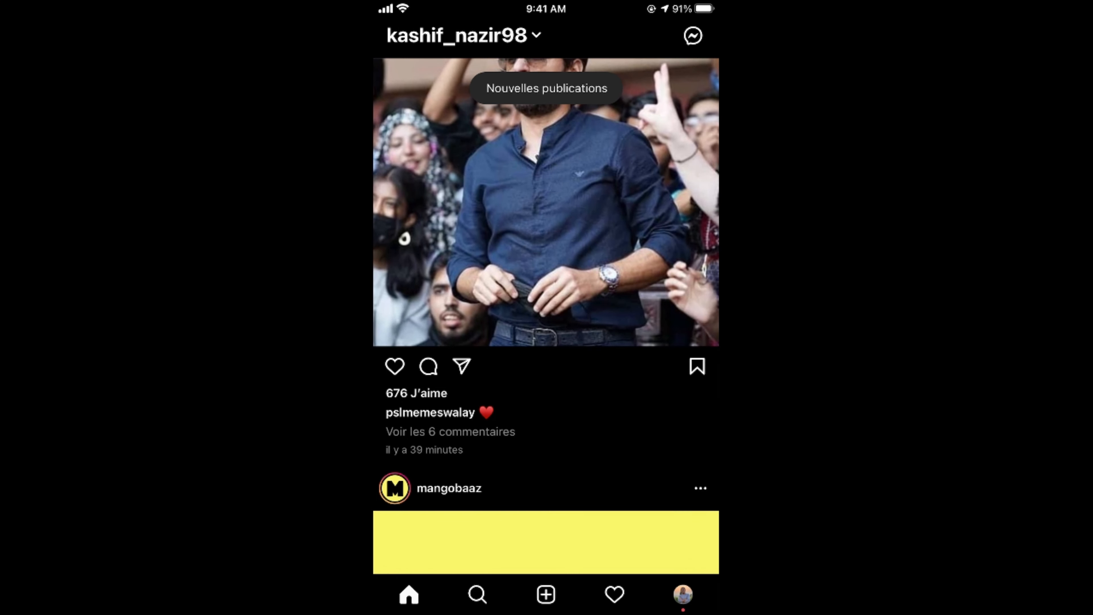
{"action": "scroll", "scroll_direction": "down", "scroll_amount": 3}
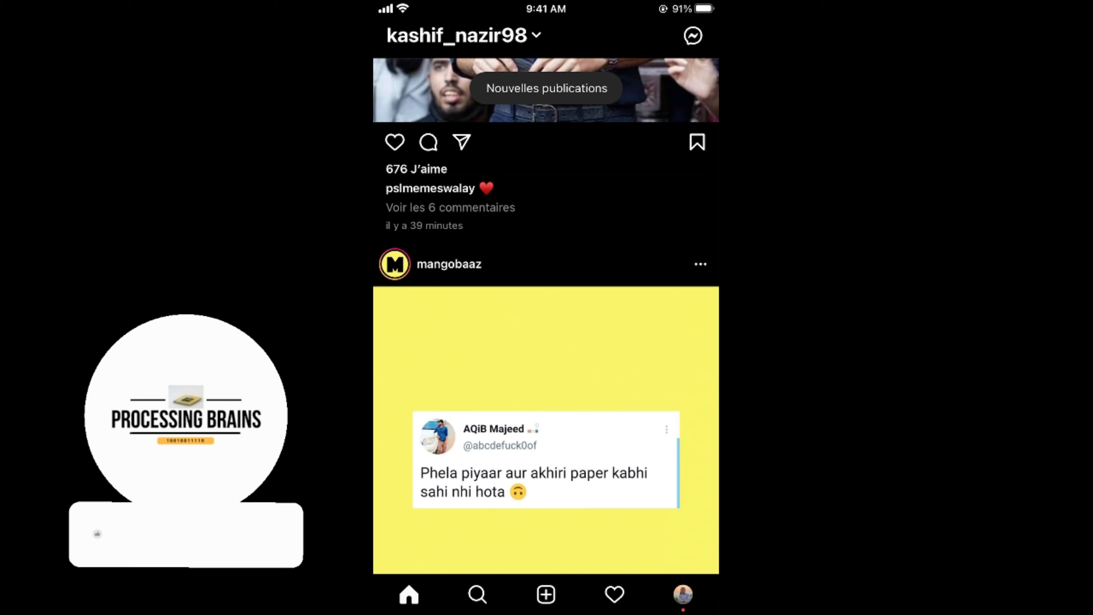
{"action": "left_click", "coordinate": [186, 537]}
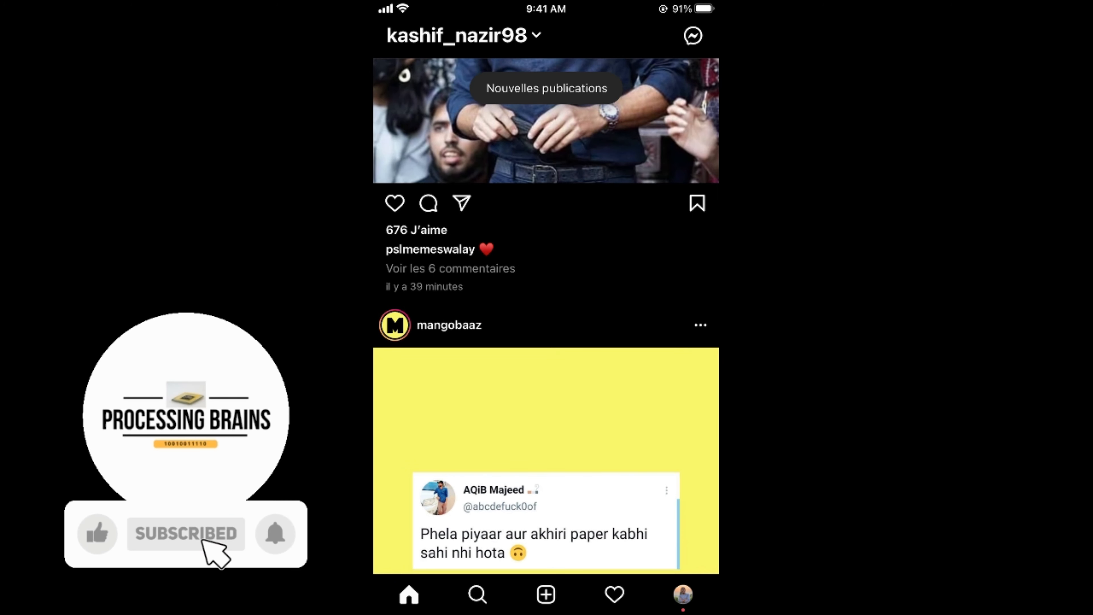
{"action": "left_click", "coordinate": [97, 537]}
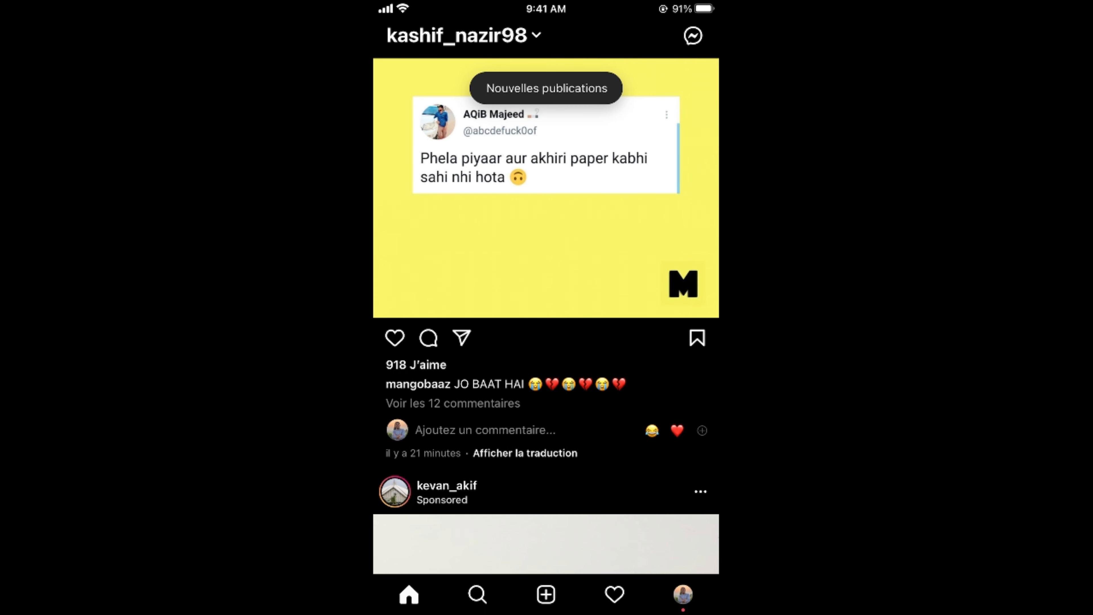
Check the profile page and its options menu now show French labels like Paramètres
{"action": "left_click", "coordinate": [685, 598]}
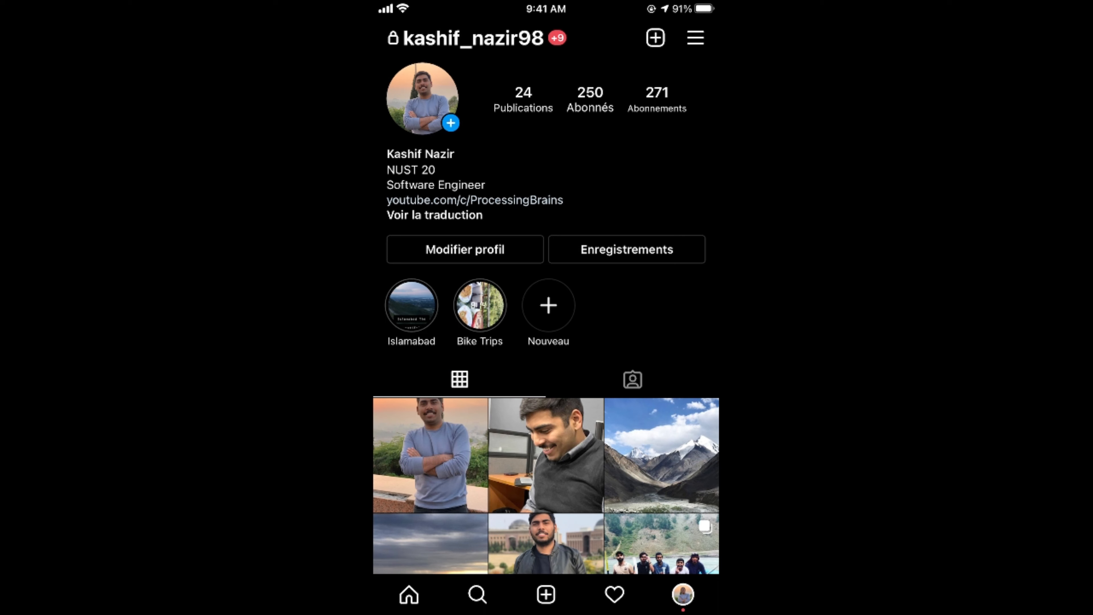
{"action": "left_click", "coordinate": [695, 39]}
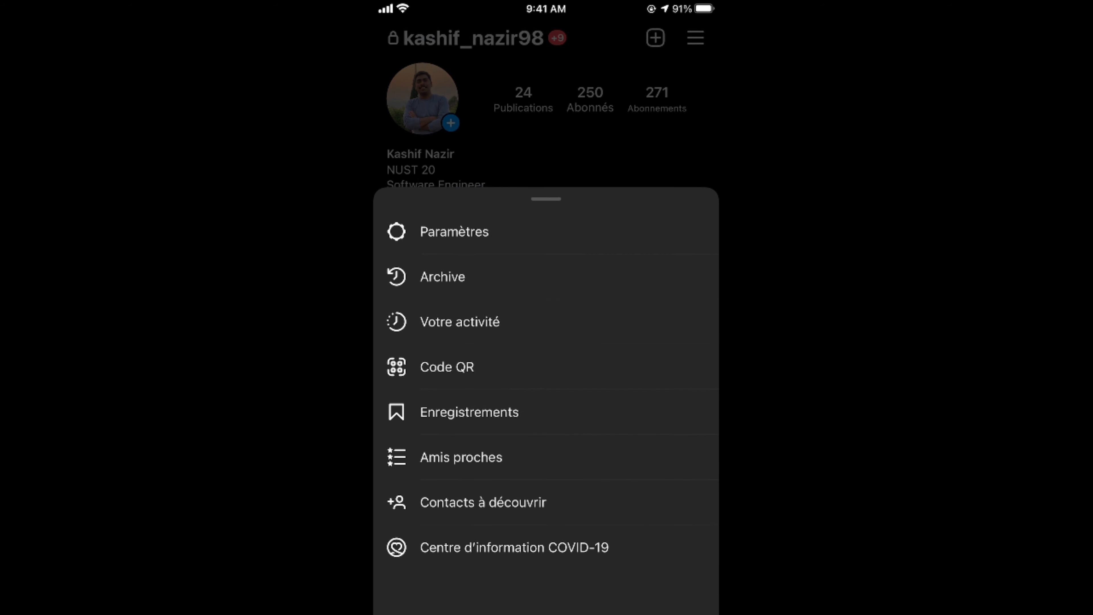